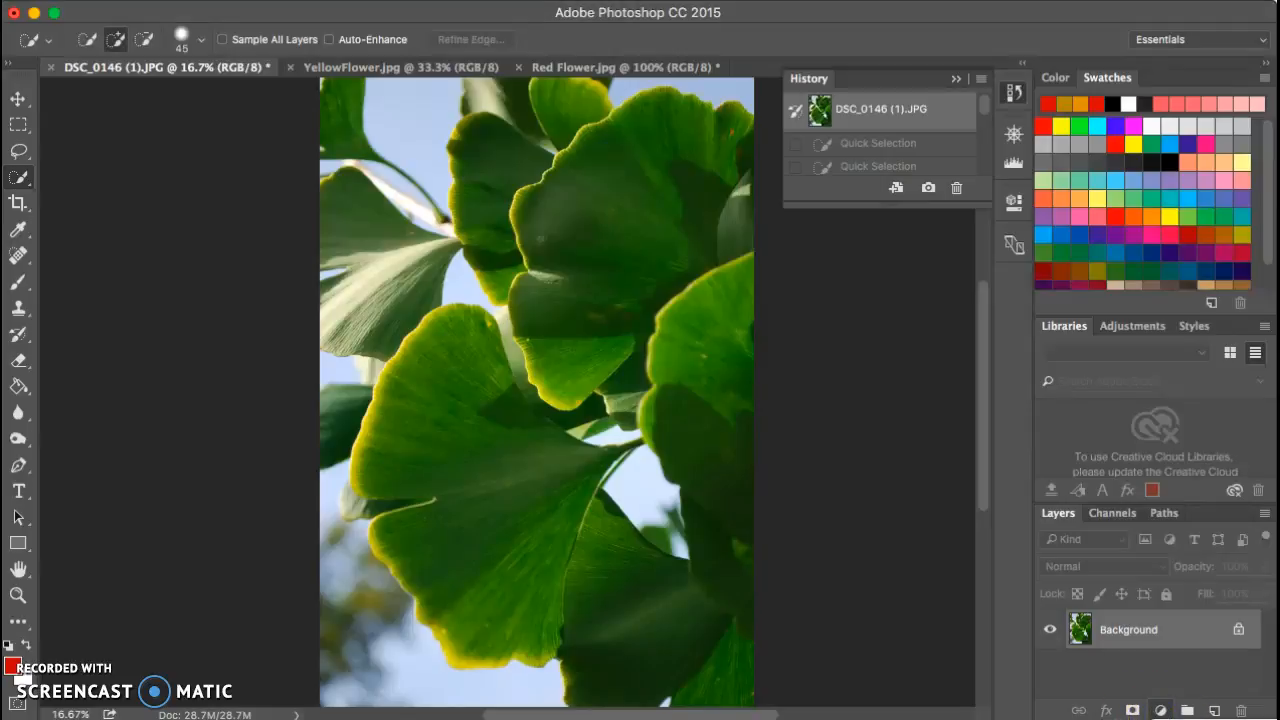
Step: Add a Hue/Saturation adjustment layer above the ginkgo leaf background layer
left_click(1160, 710)
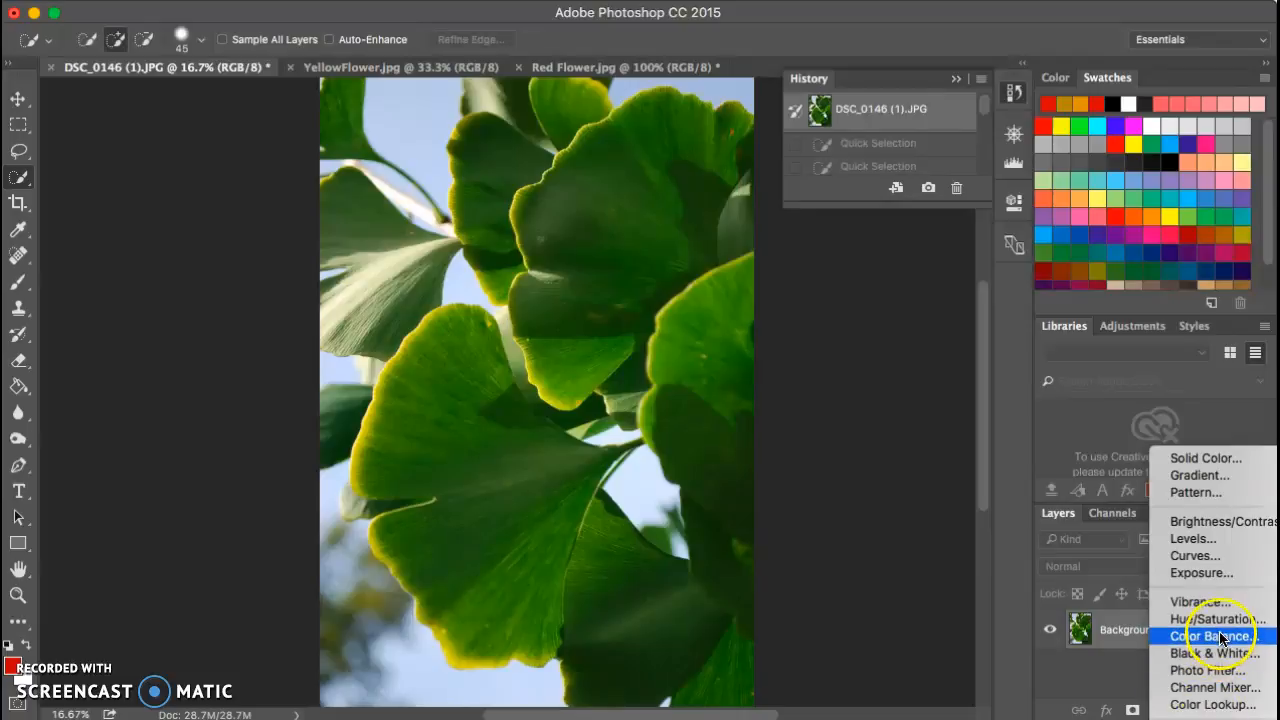
mouse_move(1216, 620)
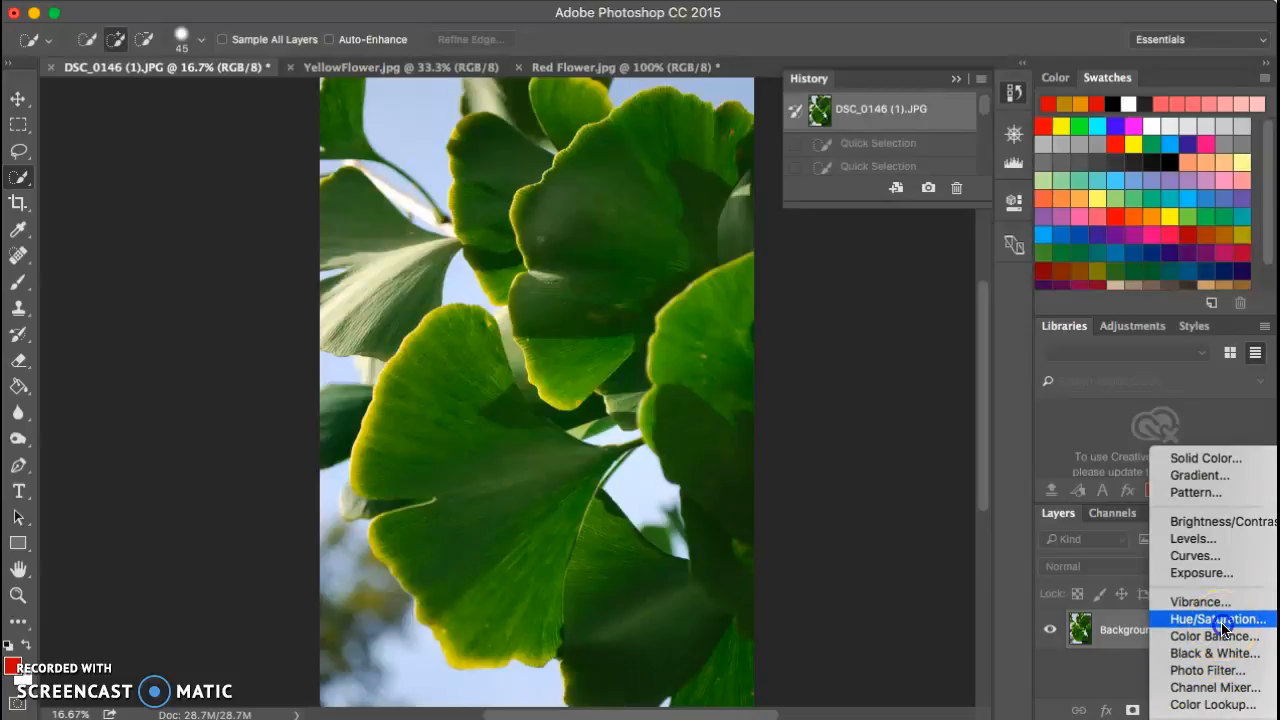
left_click(1216, 620)
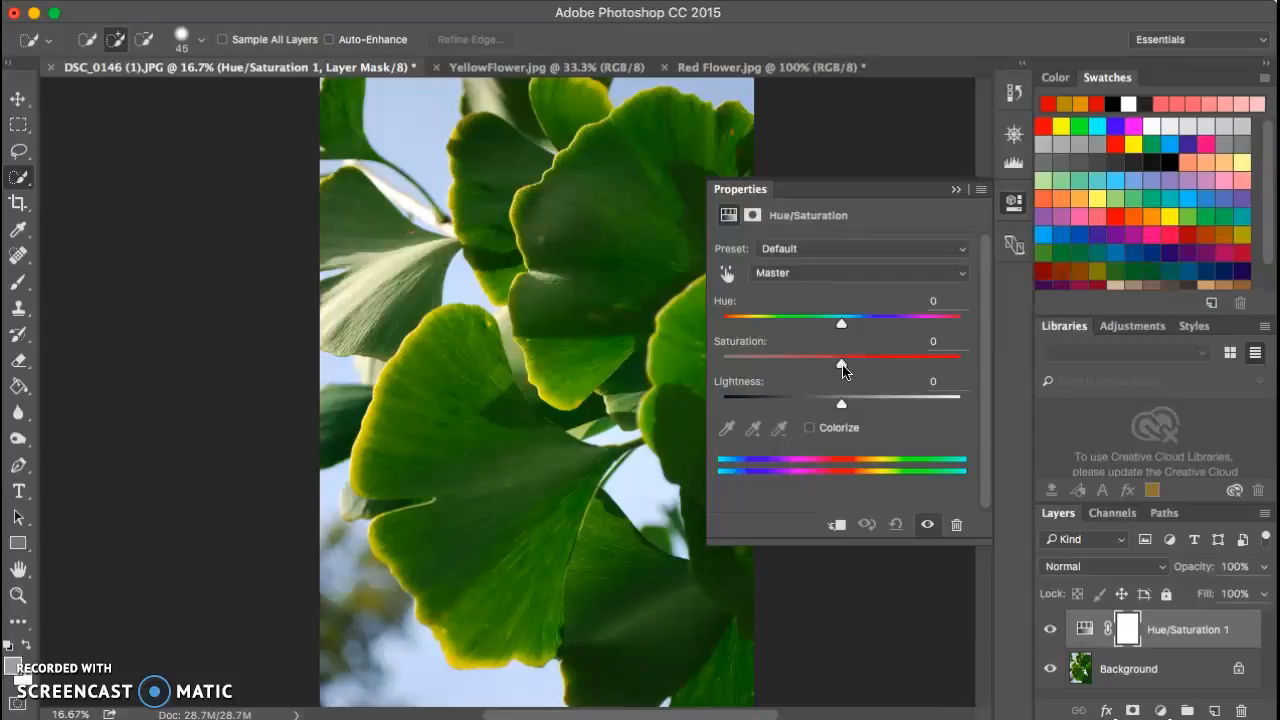
mouse_move(756, 364)
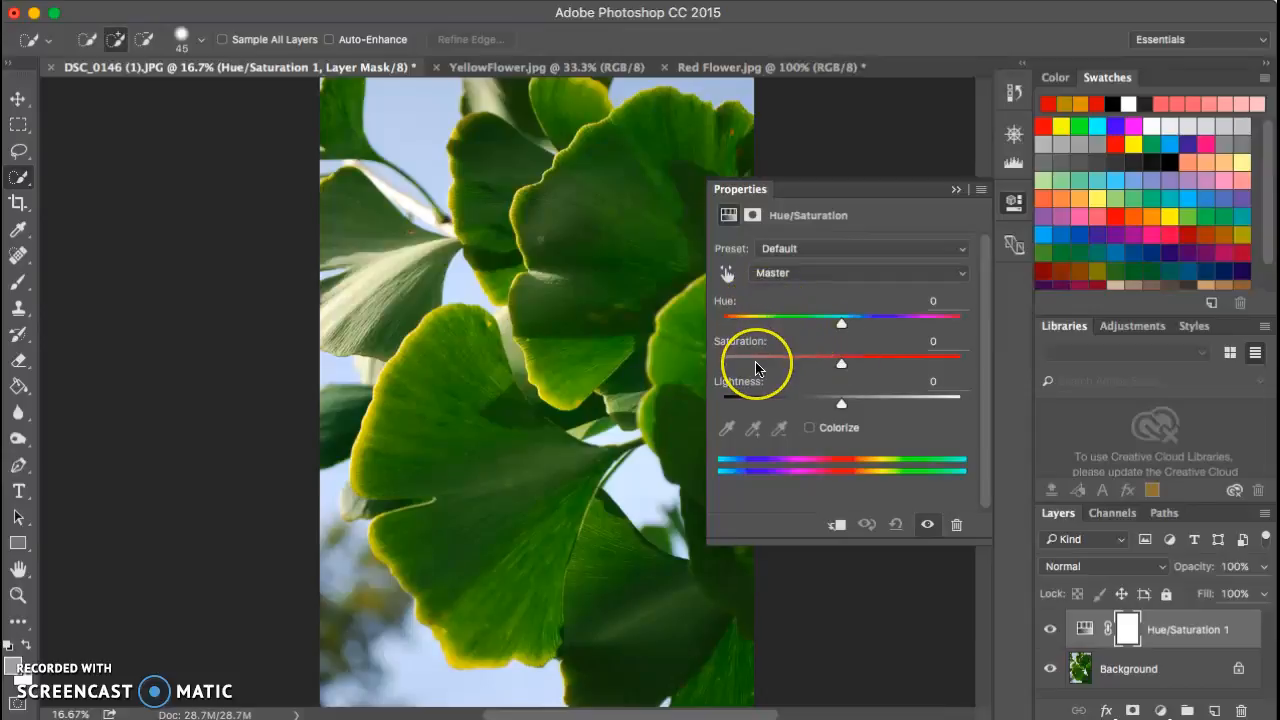
mouse_move(752, 404)
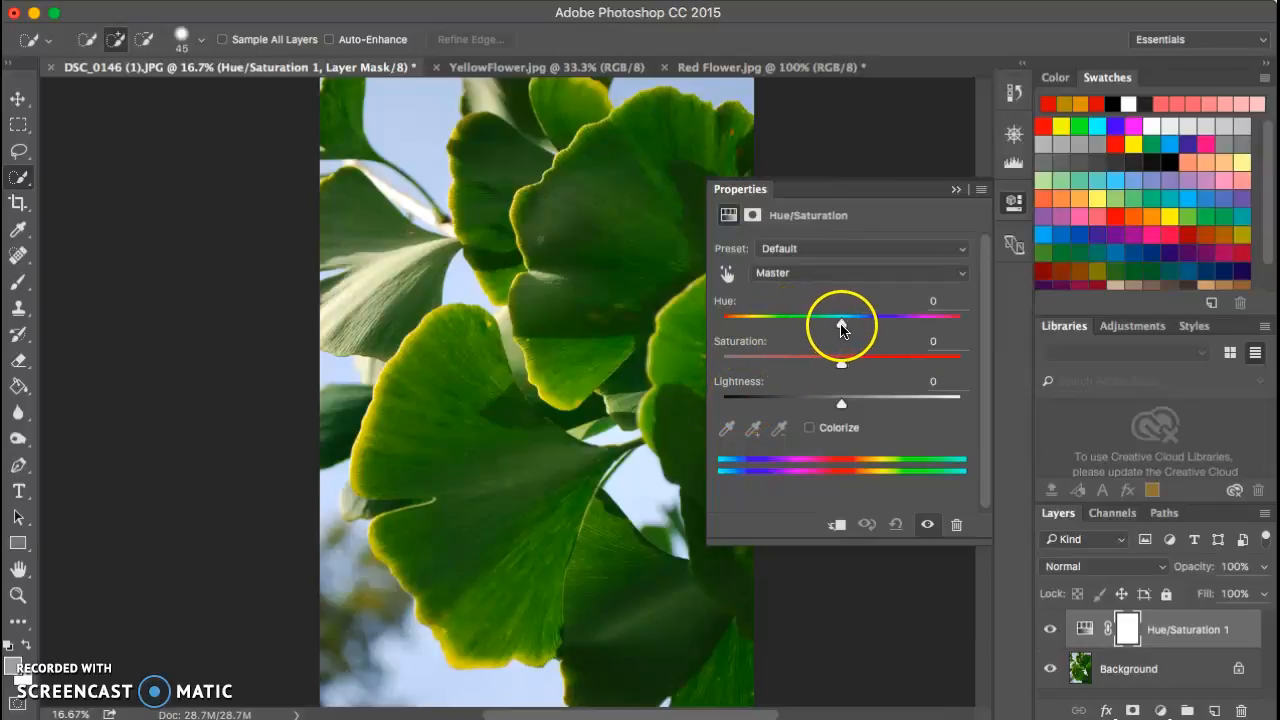
Step: Sweep the Hue slider through crimson, purple, teal and maximum, ending on warm yellow-green leaves
left_click_drag(840, 316, 778, 316)
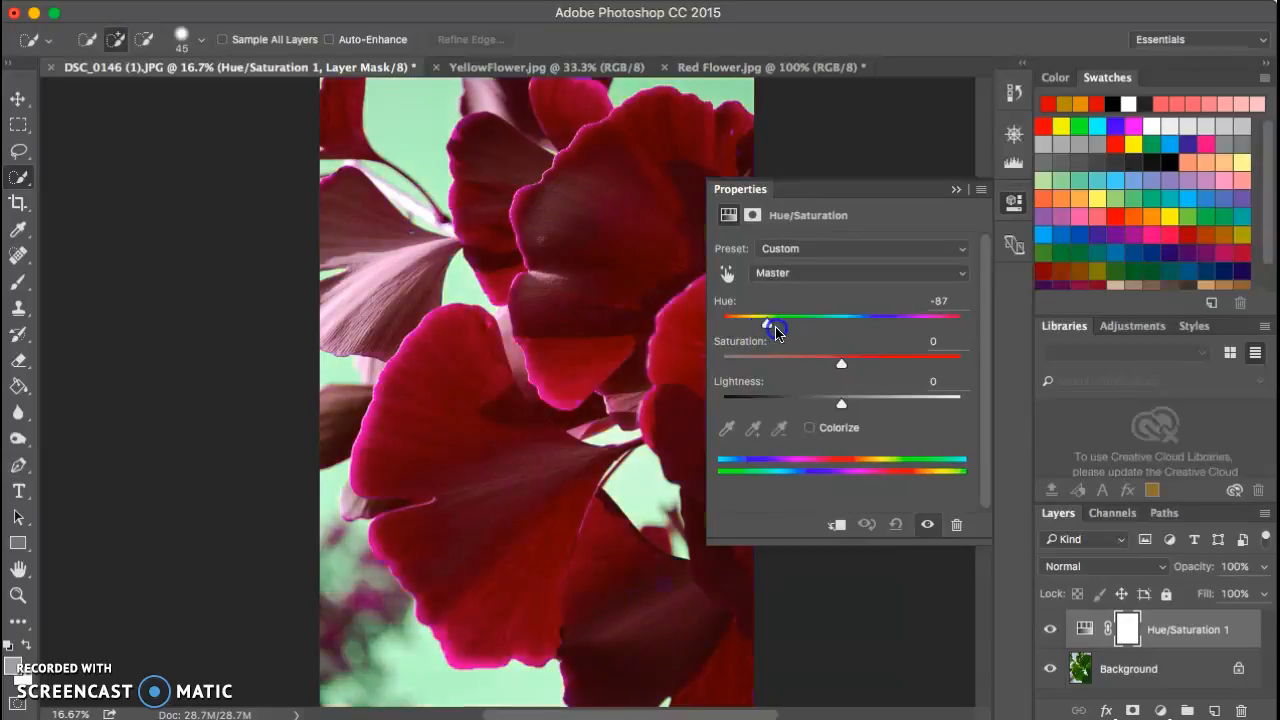
left_click_drag(776, 320, 866, 320)
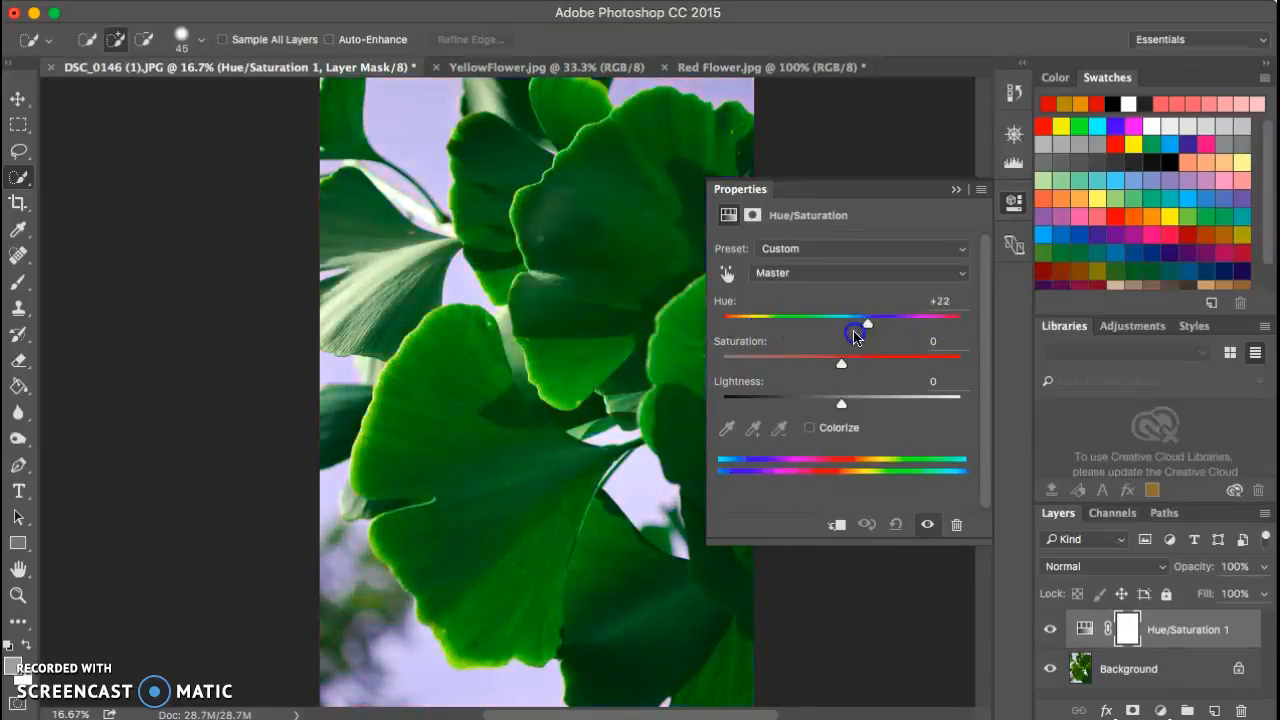
left_click_drag(864, 320, 724, 320)
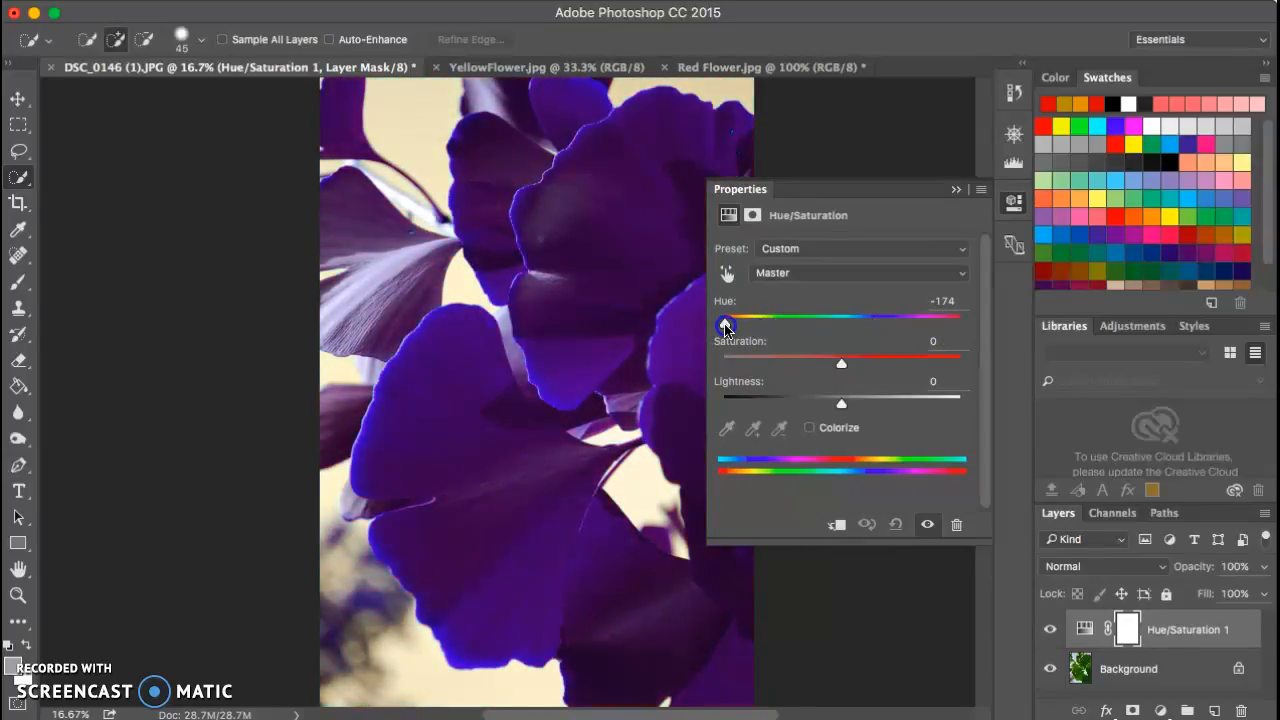
left_click_drag(724, 316, 830, 316)
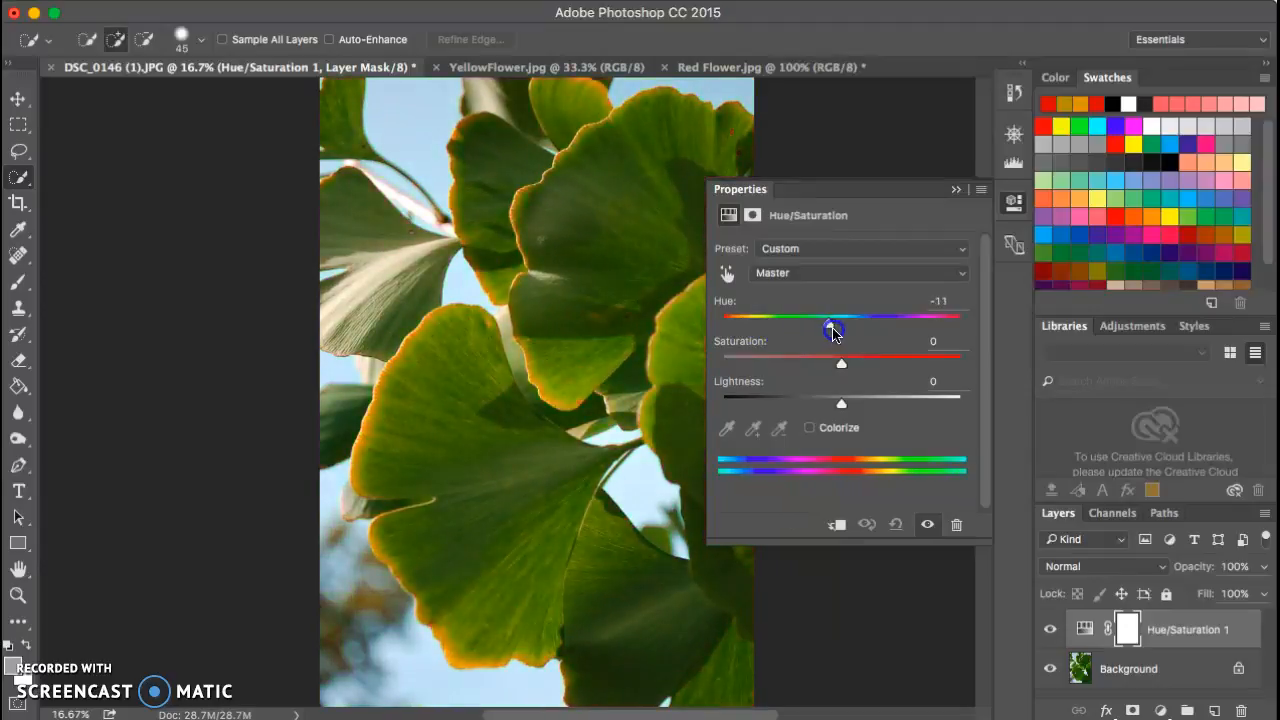
left_click_drag(830, 328, 924, 328)
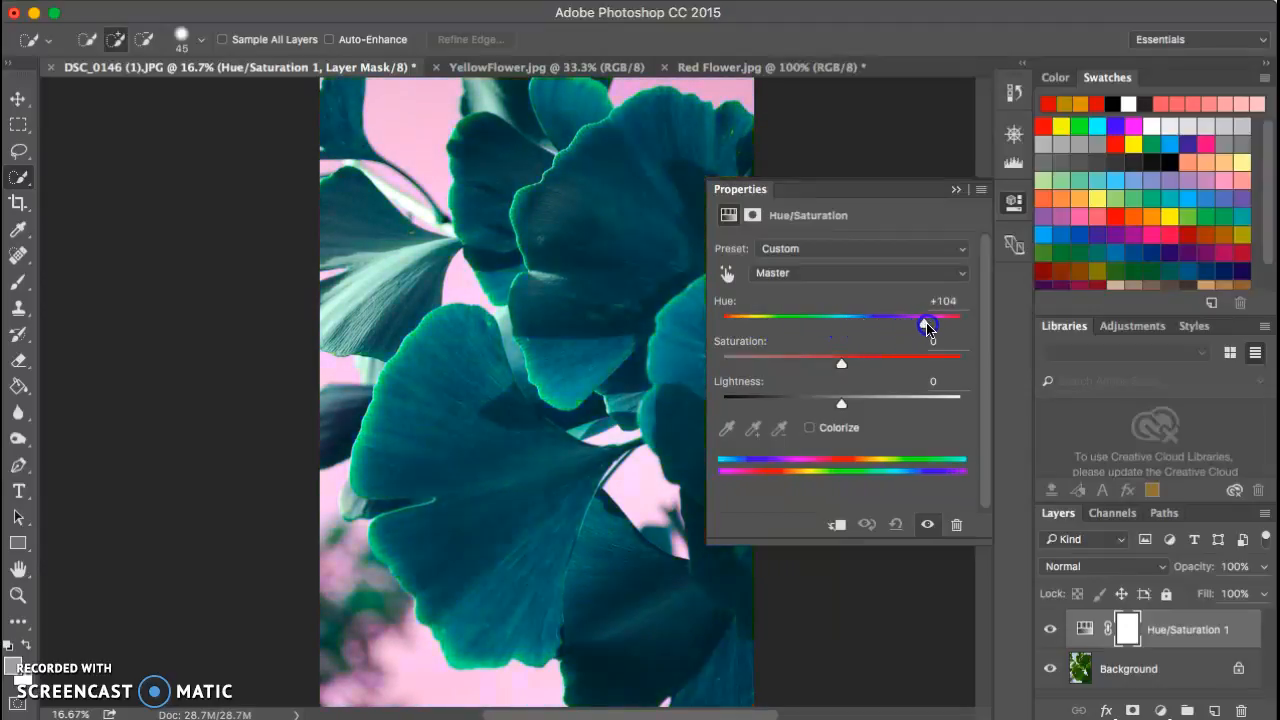
left_click_drag(928, 328, 960, 324)
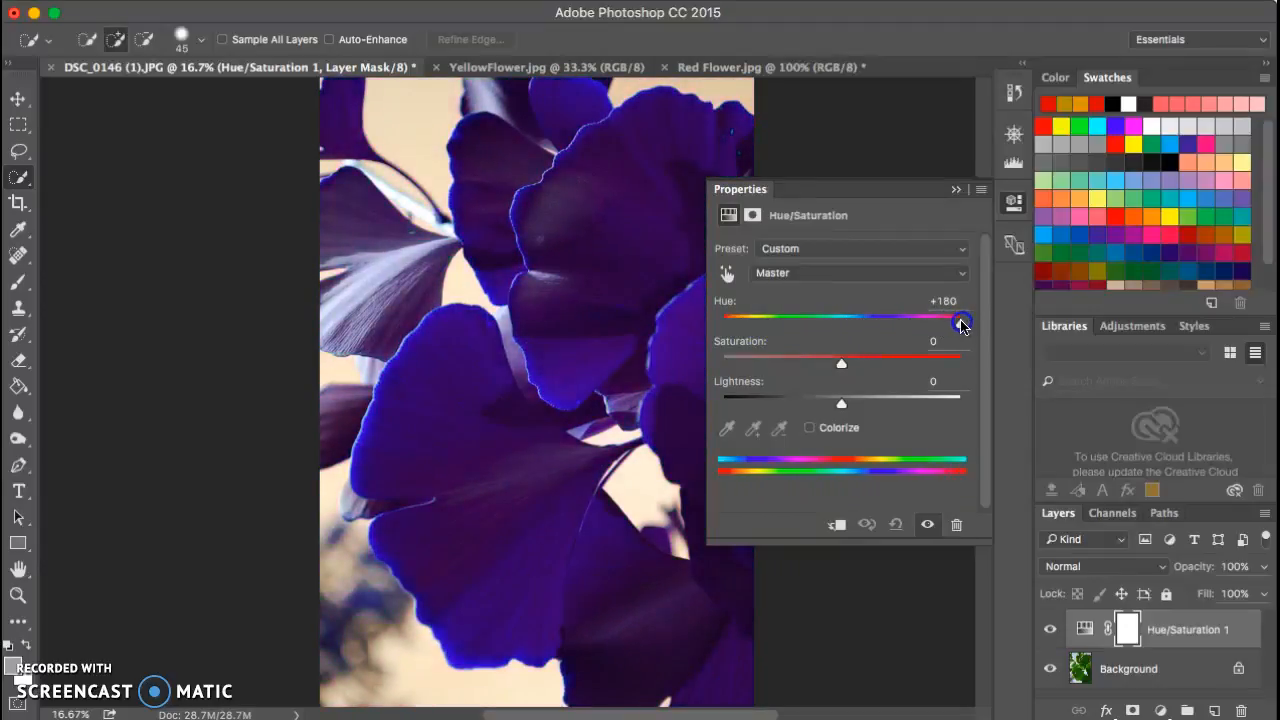
left_click_drag(960, 320, 816, 320)
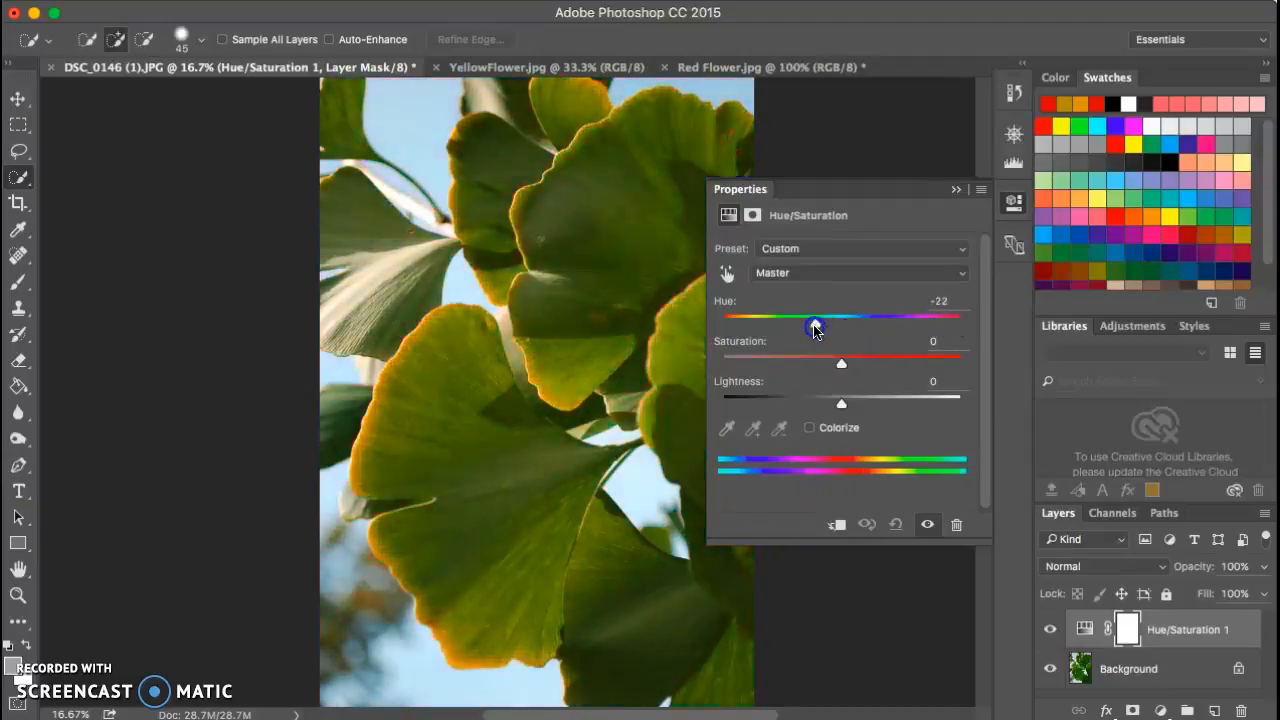
left_click_drag(812, 324, 818, 324)
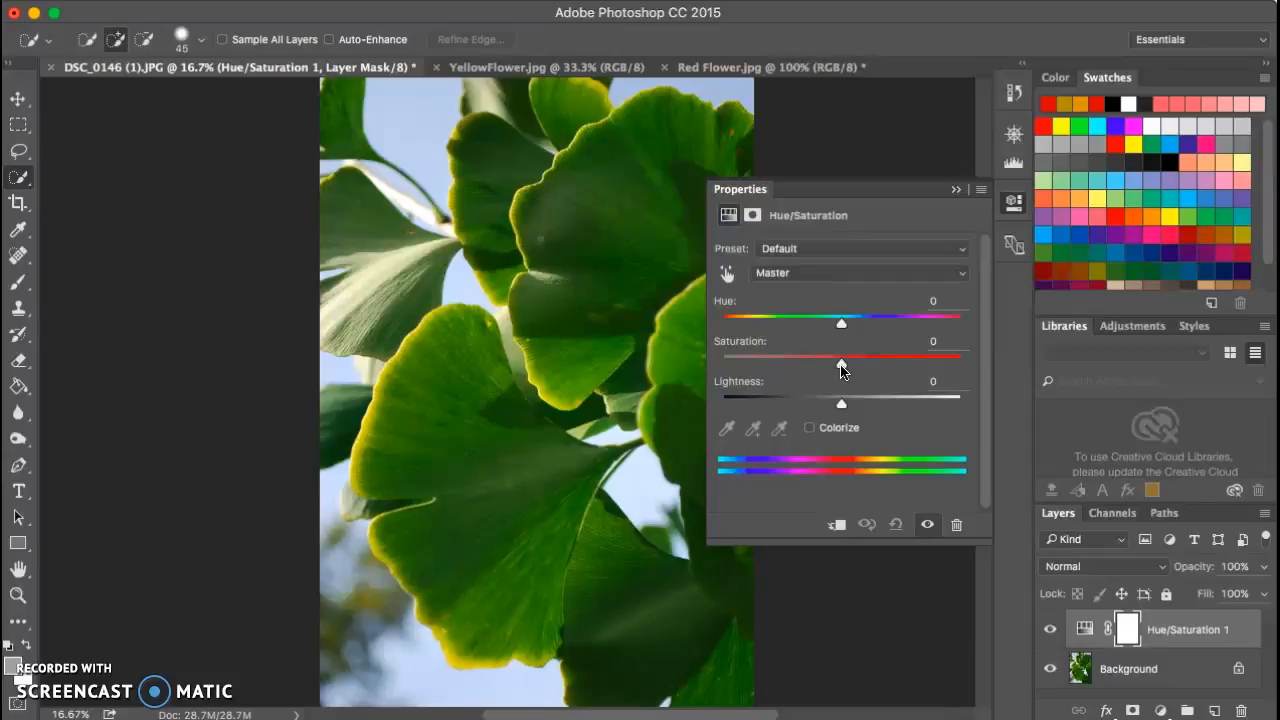
Step: Push Saturation to full vivid colour, then down to fully desaturated grayscale
left_click_drag(840, 356, 858, 364)
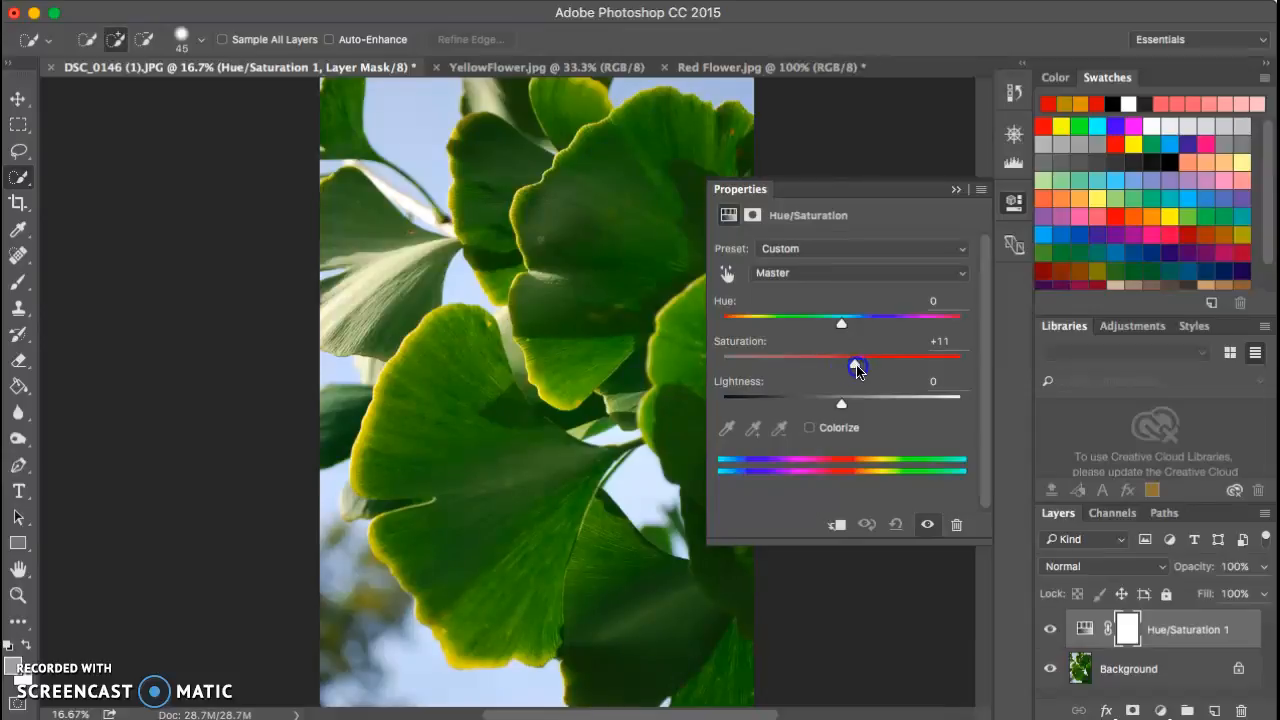
left_click_drag(856, 364, 964, 364)
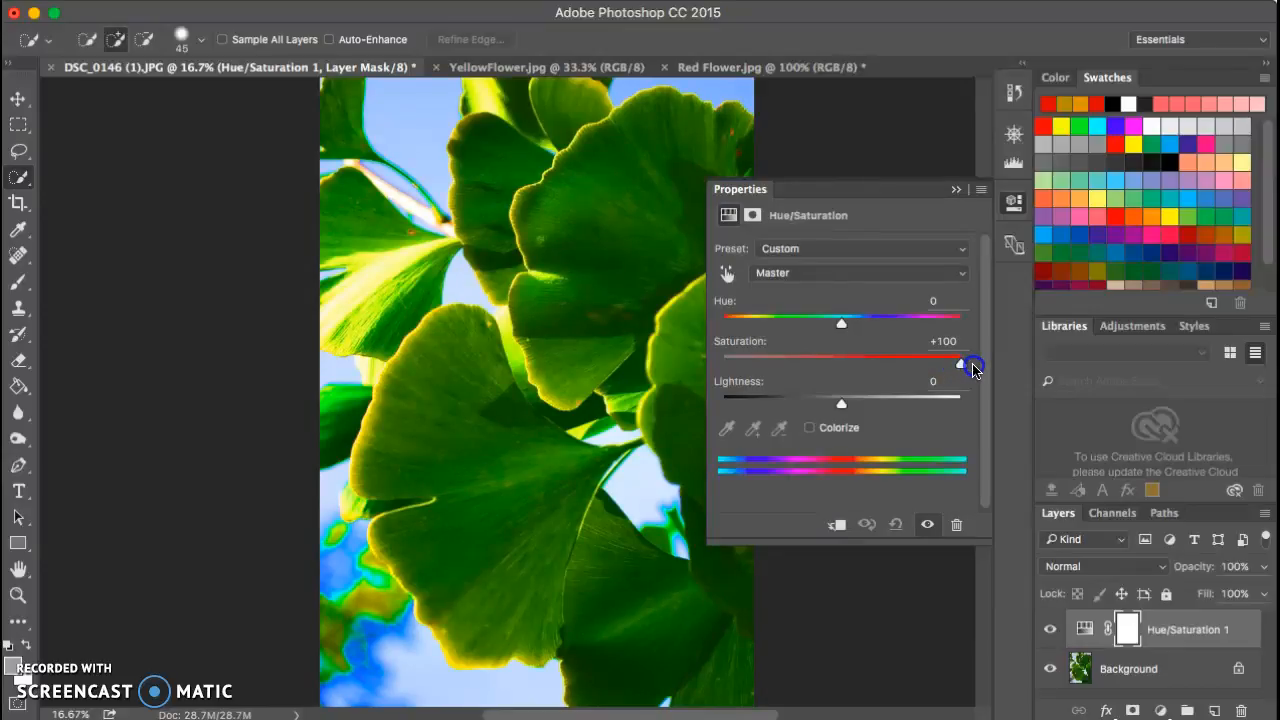
left_click_drag(972, 364, 800, 370)
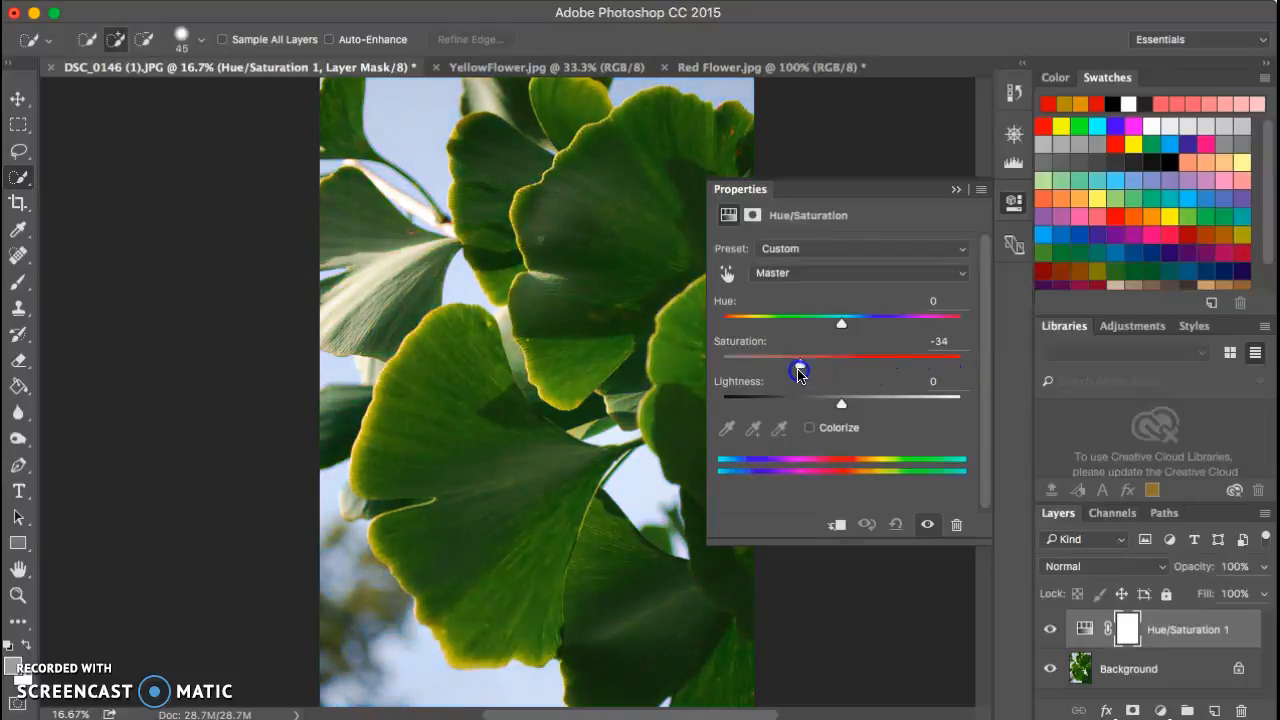
left_click_drag(800, 368, 720, 368)
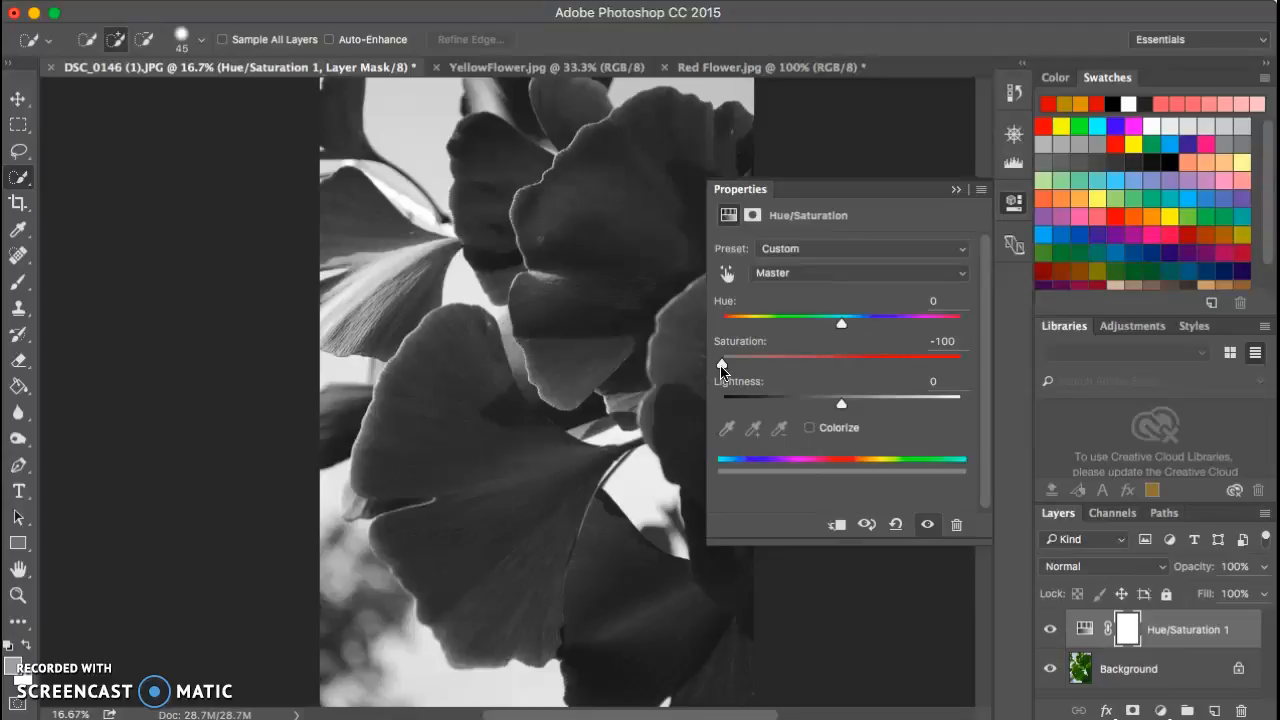
Step: Bring Saturation back up and settle it at about -45 for muted leaves
left_click_drag(720, 360, 756, 360)
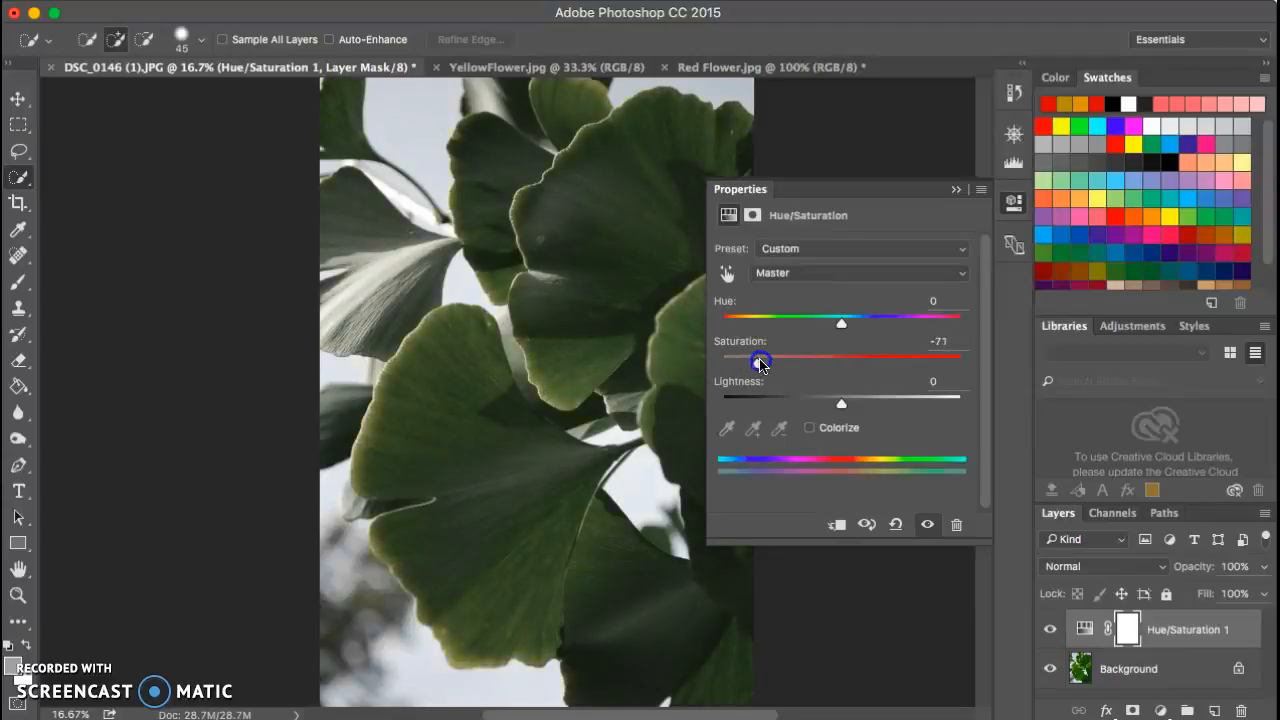
left_click_drag(756, 360, 782, 360)
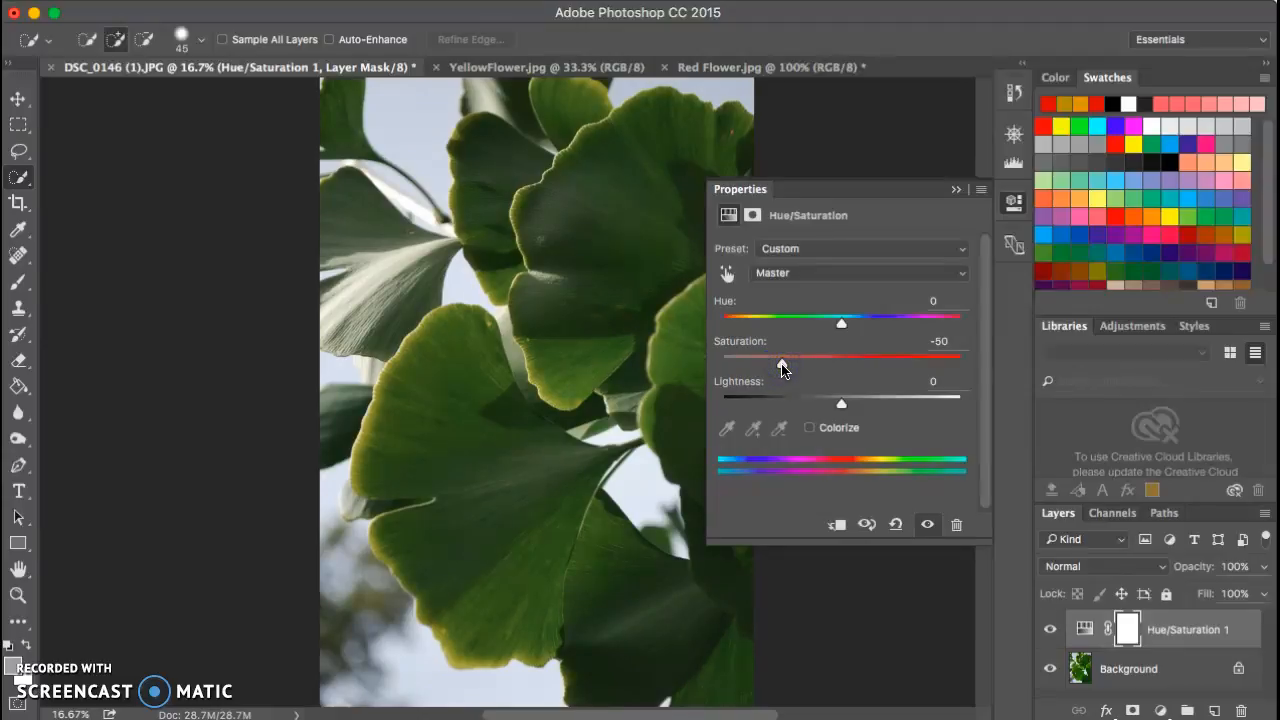
left_click_drag(780, 356, 768, 356)
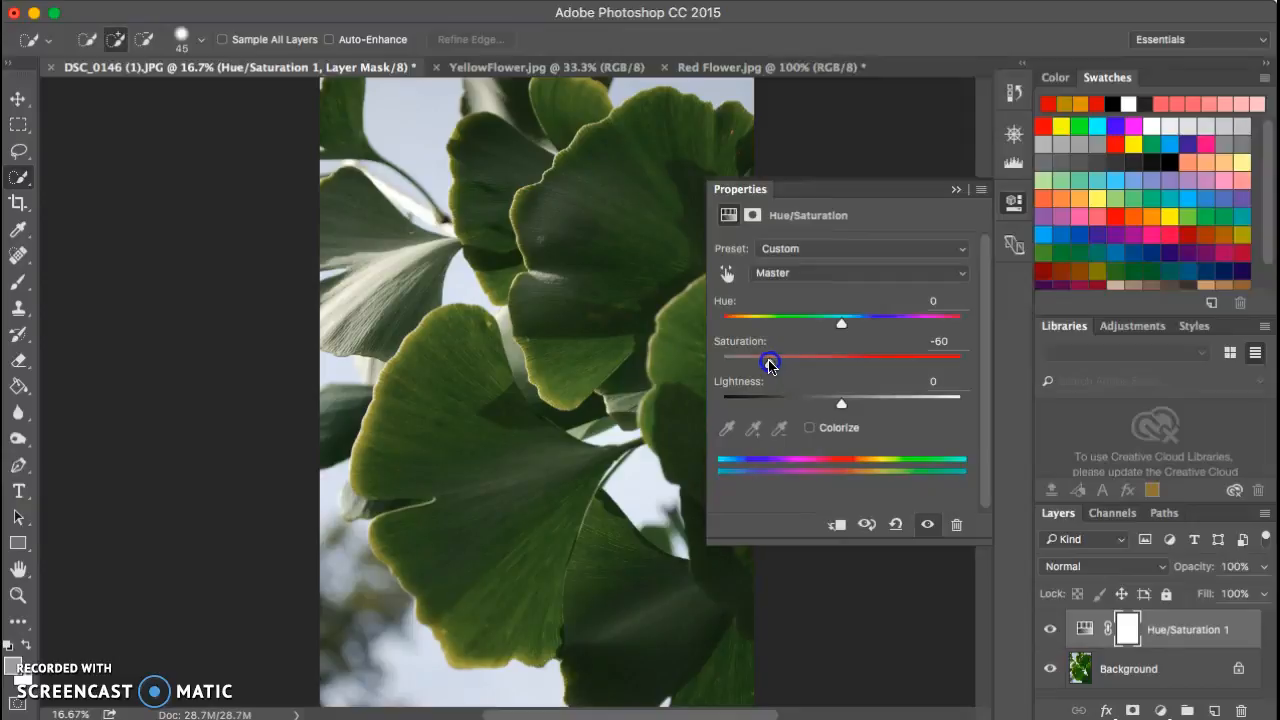
left_click_drag(768, 362, 788, 362)
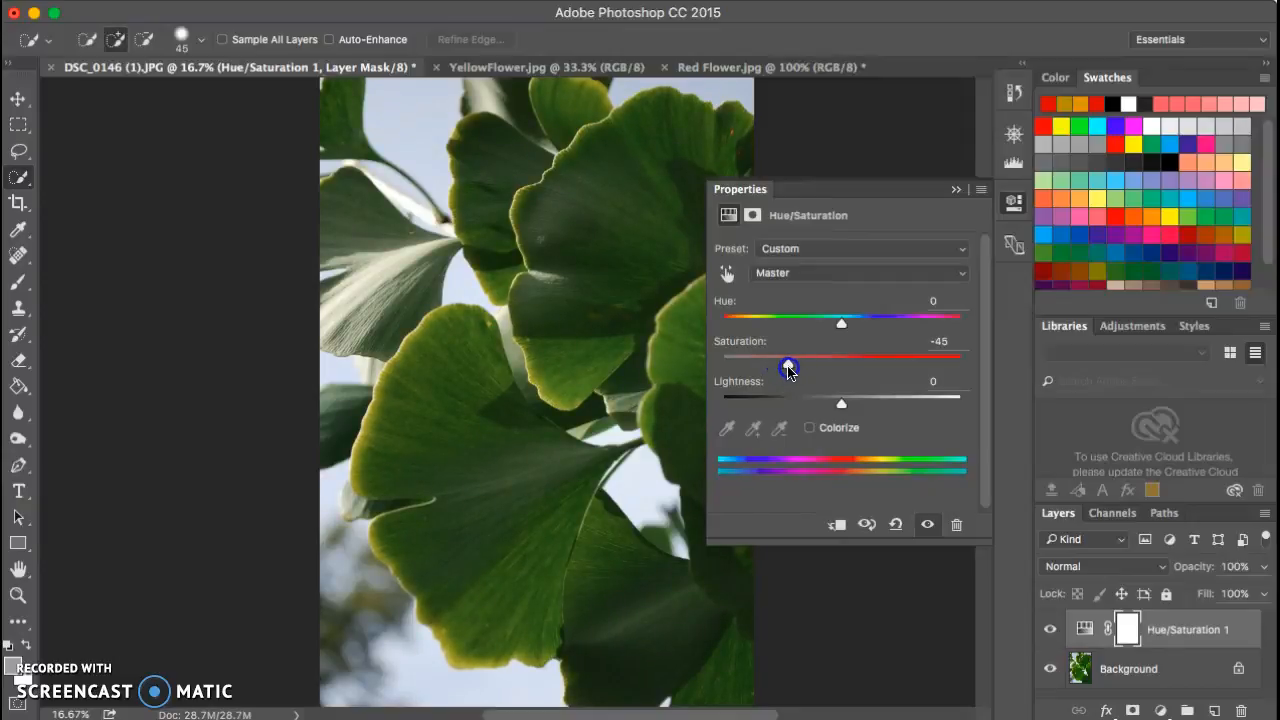
Step: Reset Hue/Saturation, try Lightness dark and back to about -10, then reset to defaults again
left_click(896, 524)
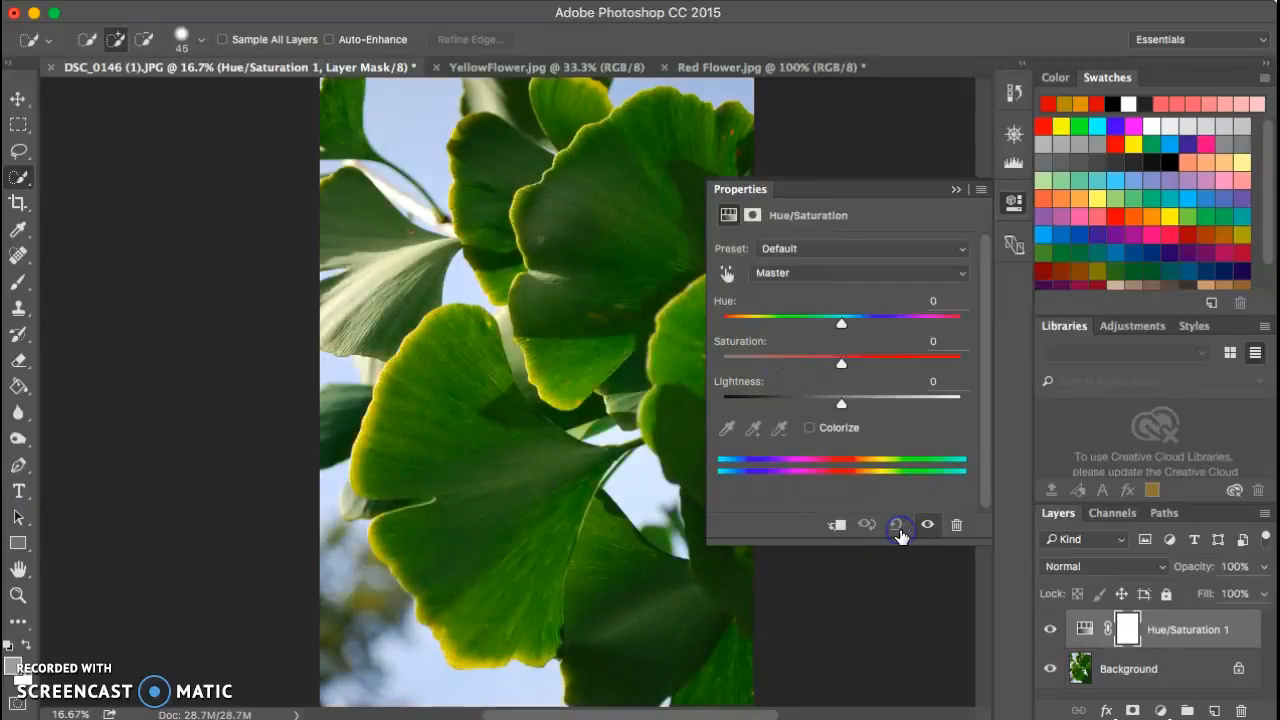
left_click_drag(840, 404, 828, 404)
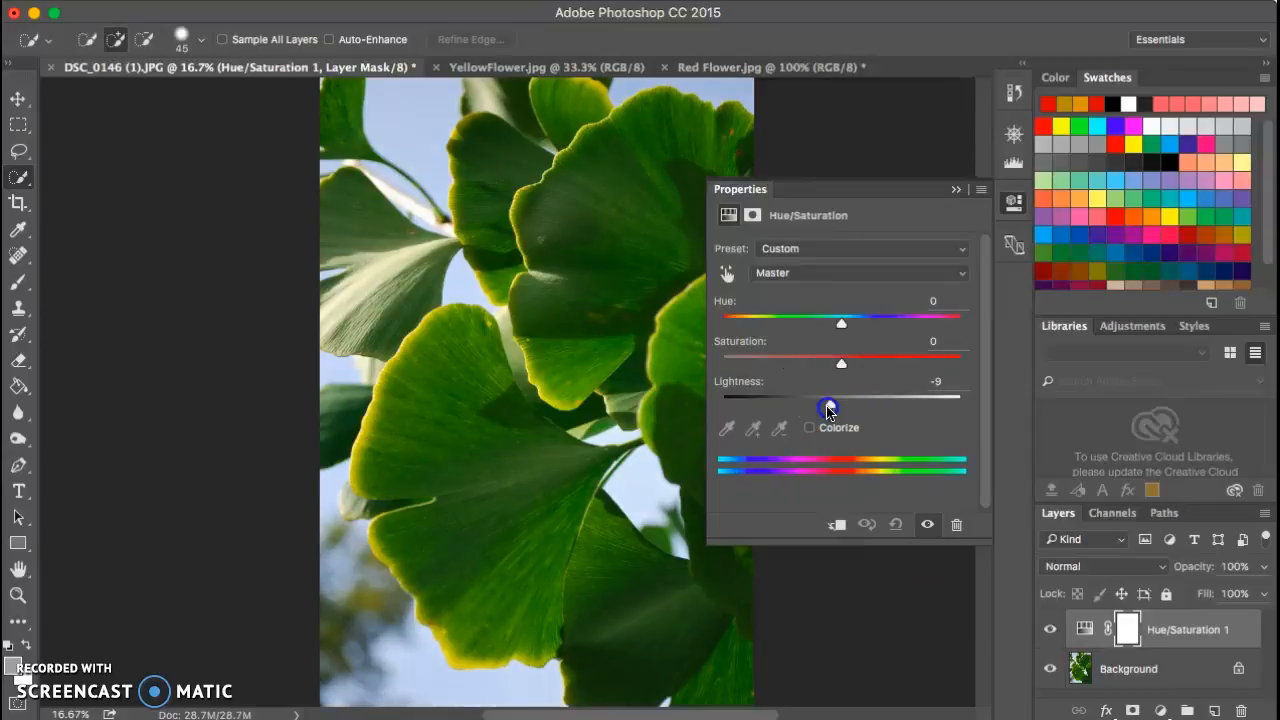
left_click_drag(840, 396, 830, 396)
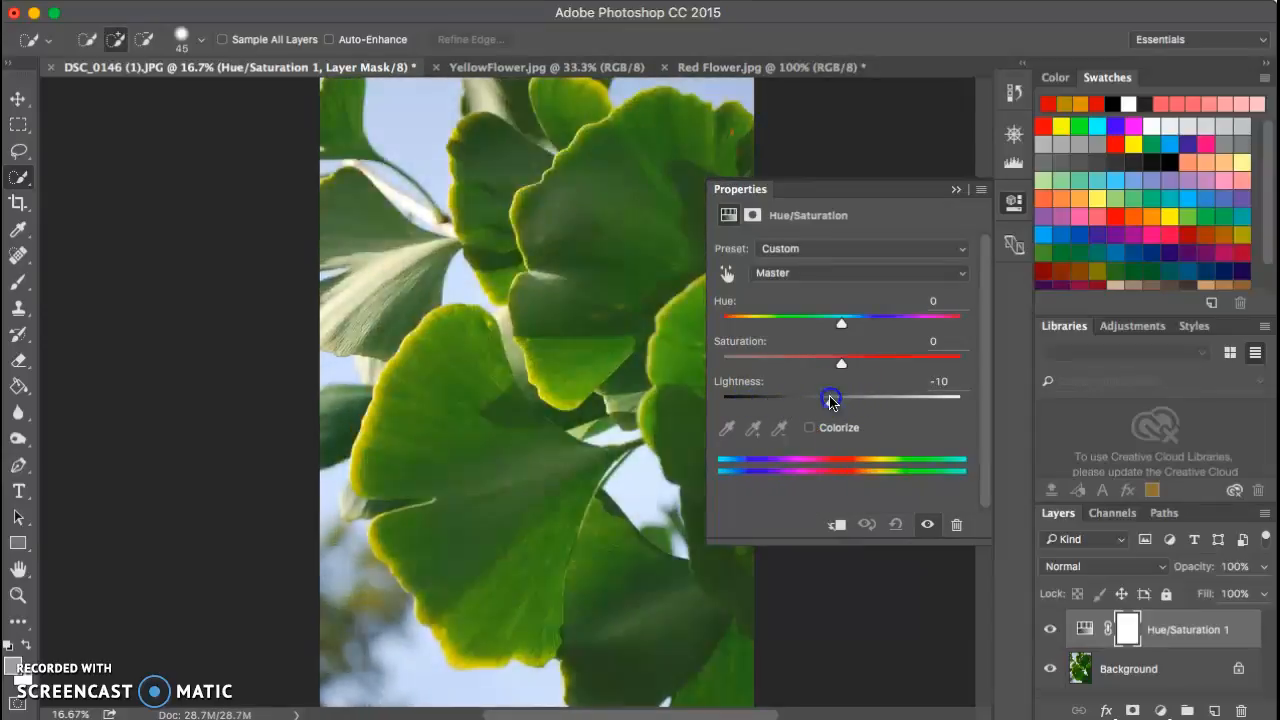
left_click_drag(830, 396, 772, 396)
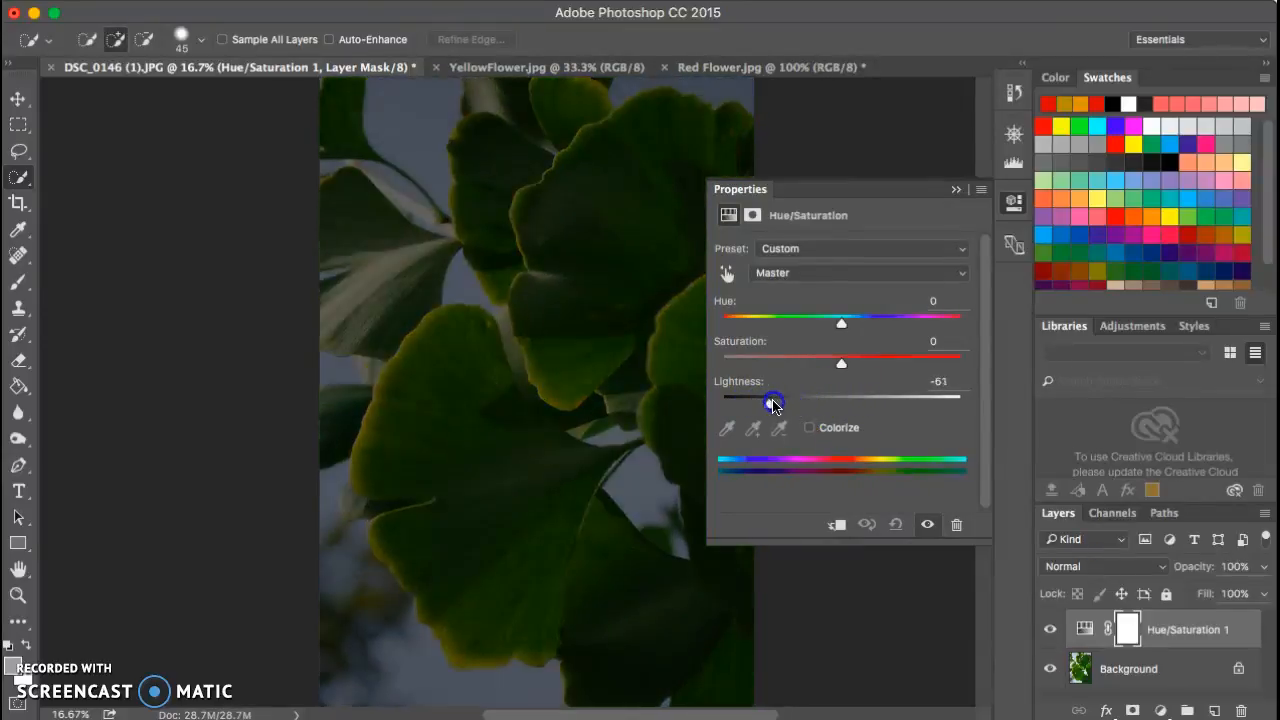
left_click_drag(772, 396, 802, 396)
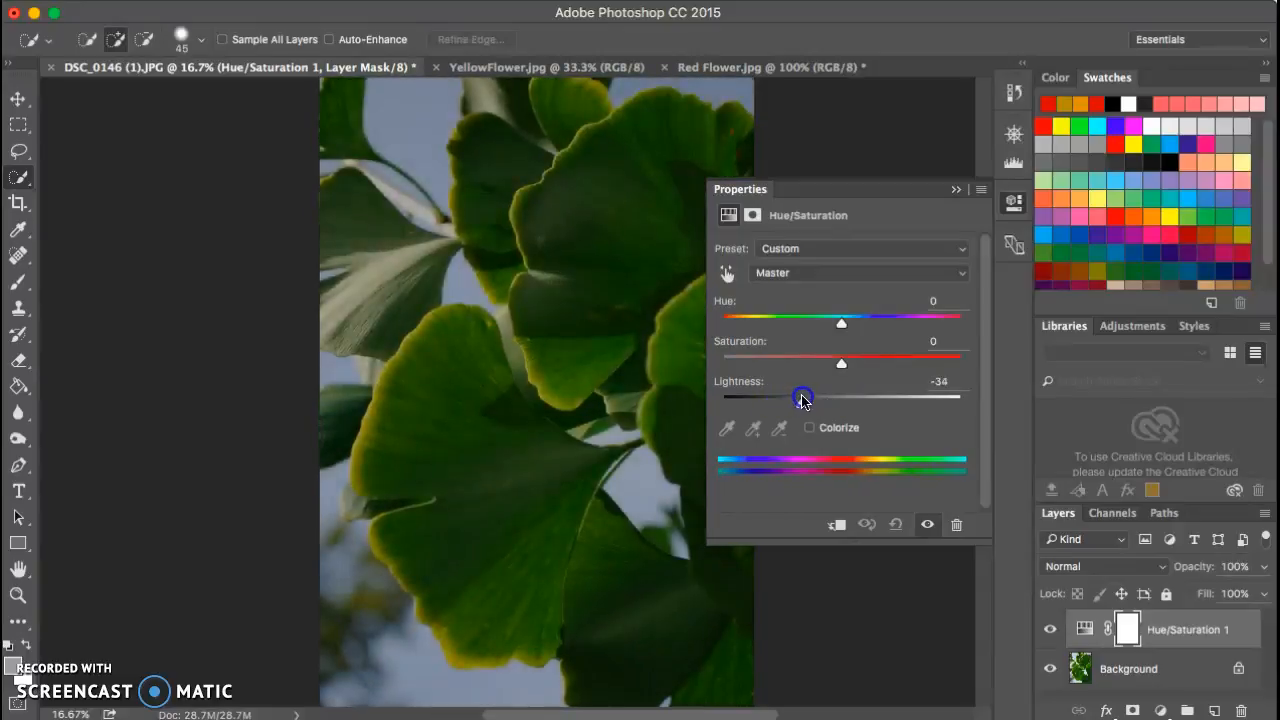
left_click_drag(802, 396, 830, 396)
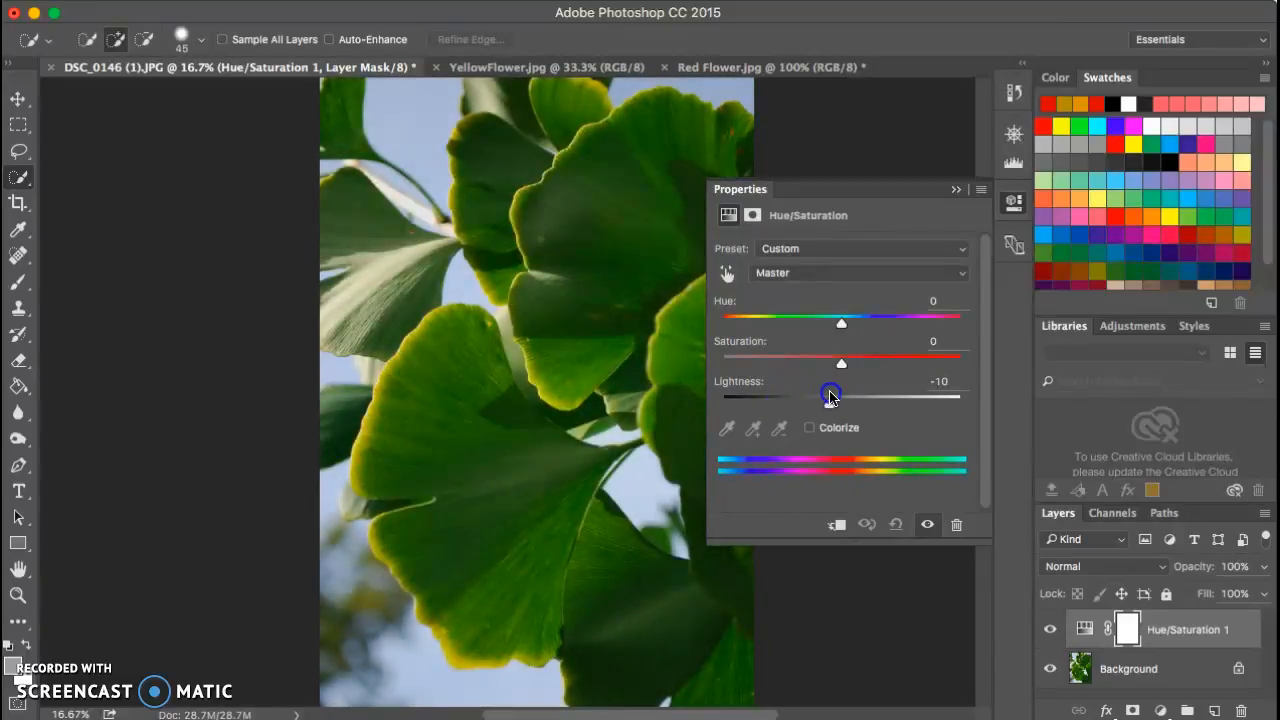
left_click(892, 524)
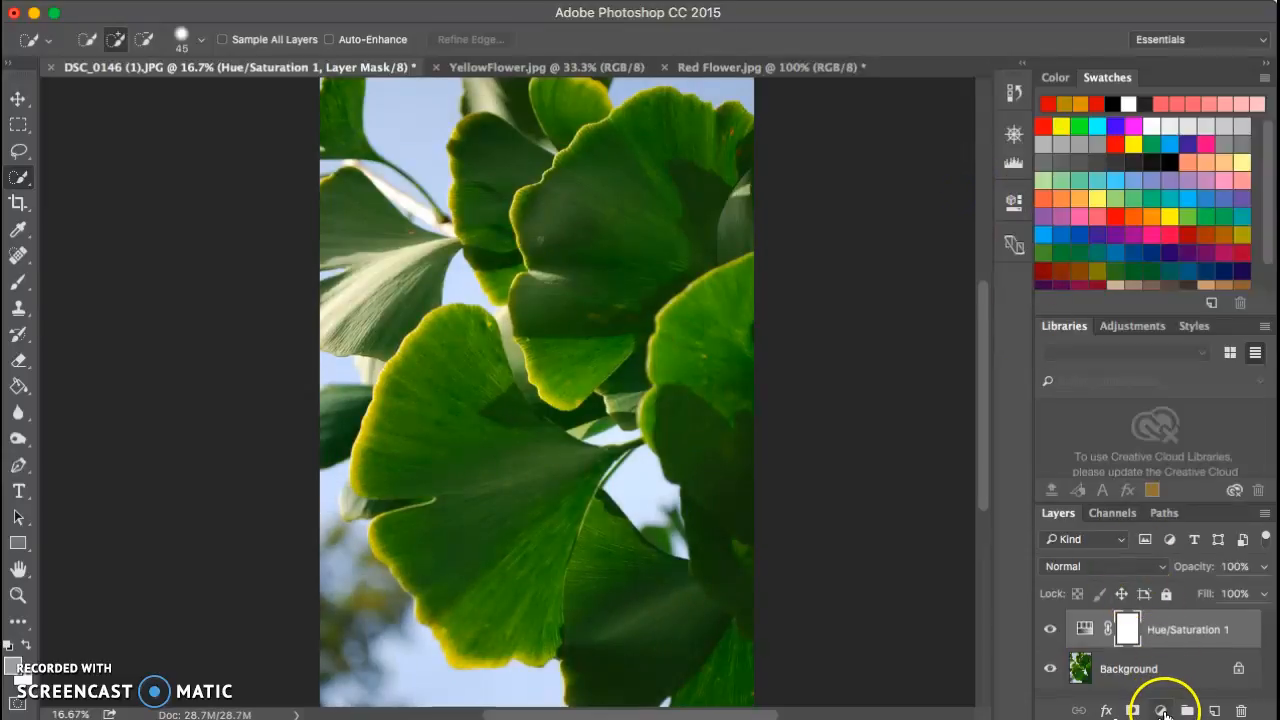
Step: Add a Curves adjustment layer above the Hue/Saturation layer
left_click(1164, 710)
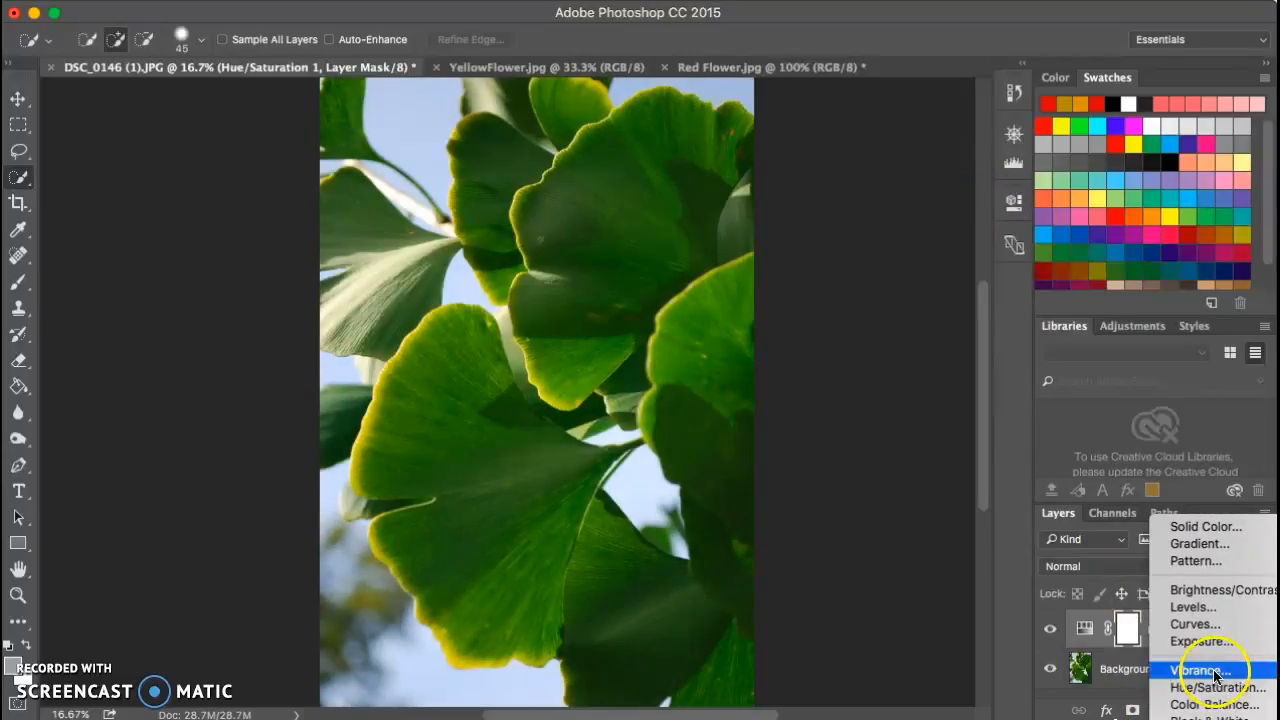
left_click(1196, 624)
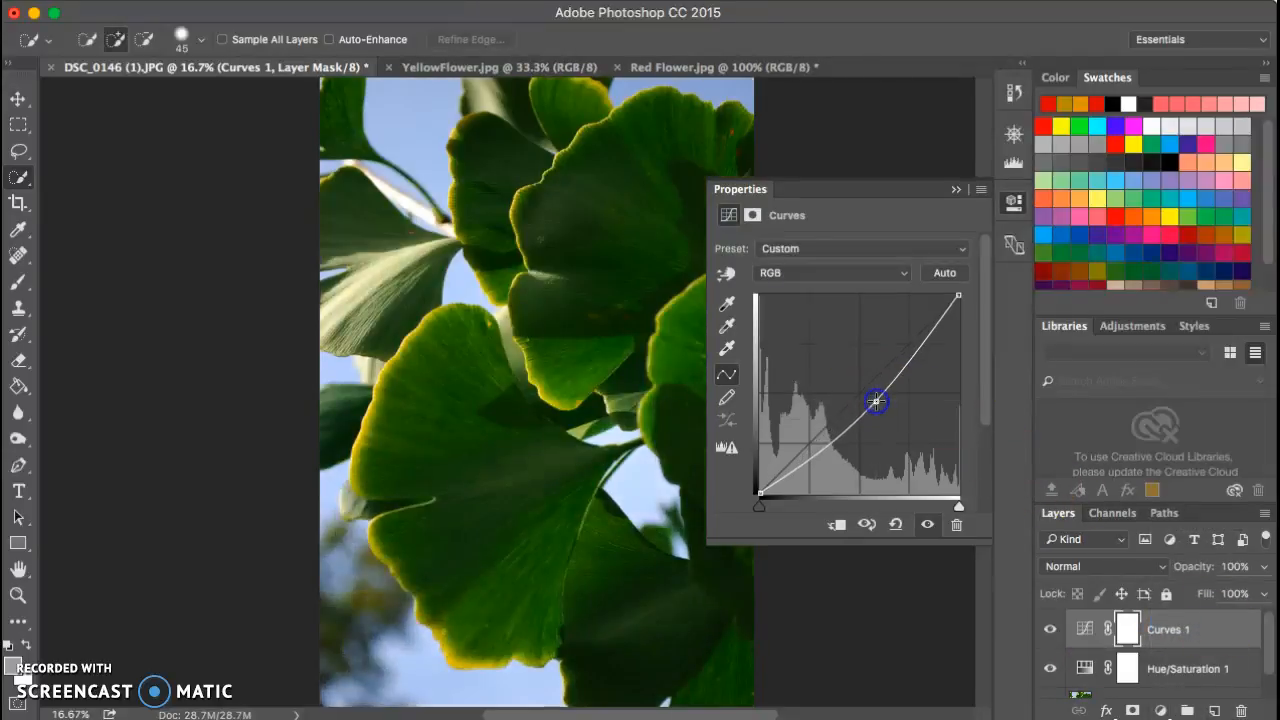
Step: Bend the tone curve upward to brighten midtones, then return it to nearly straight
left_click_drag(876, 400, 864, 376)
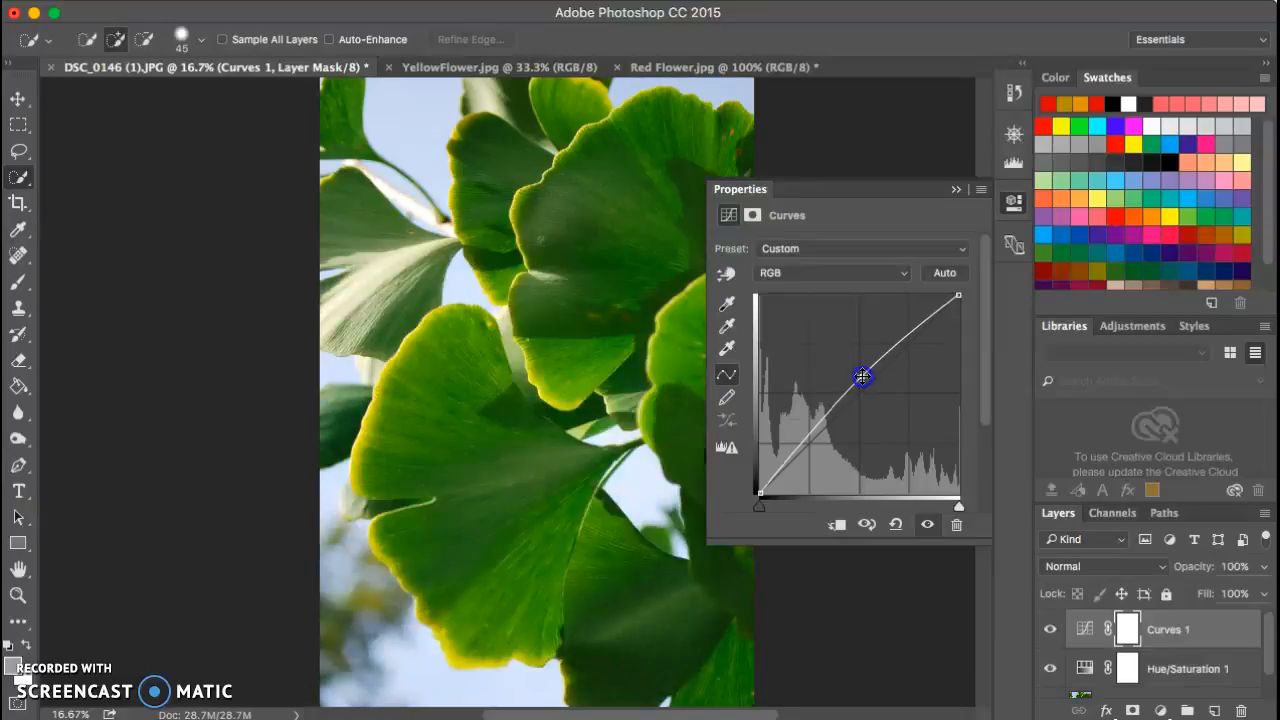
left_click_drag(862, 376, 856, 364)
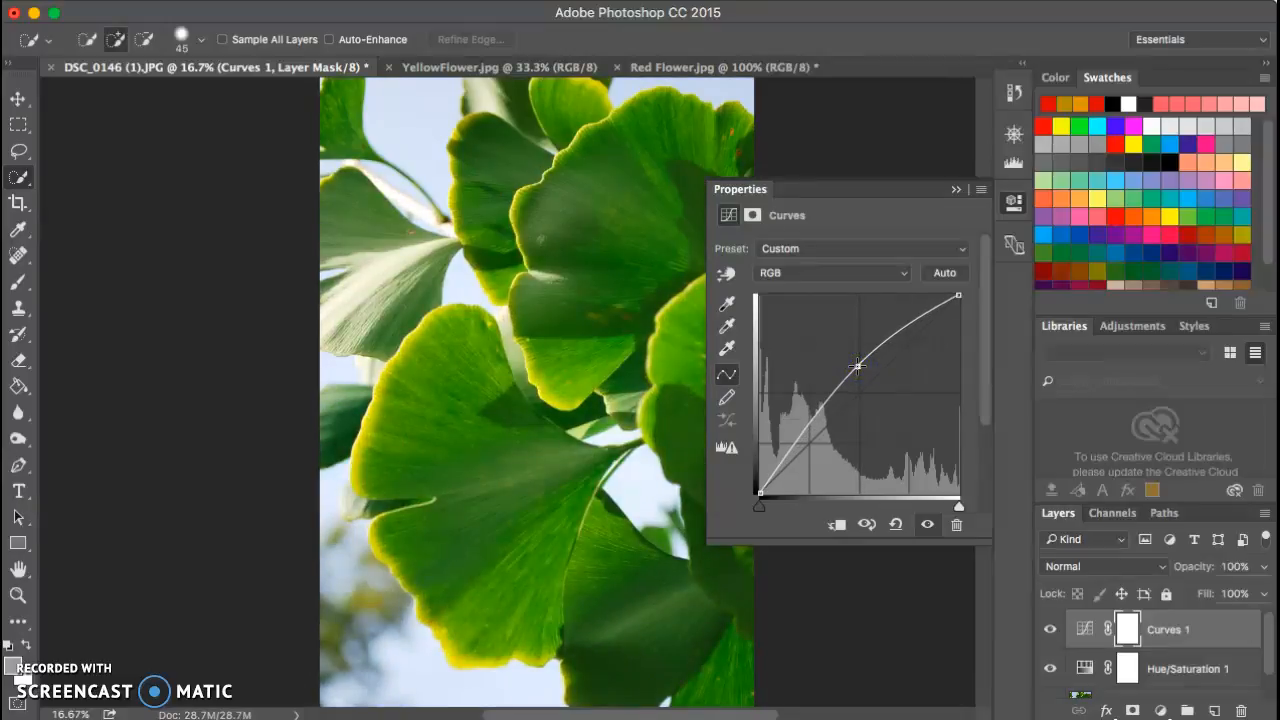
left_click_drag(856, 364, 864, 376)
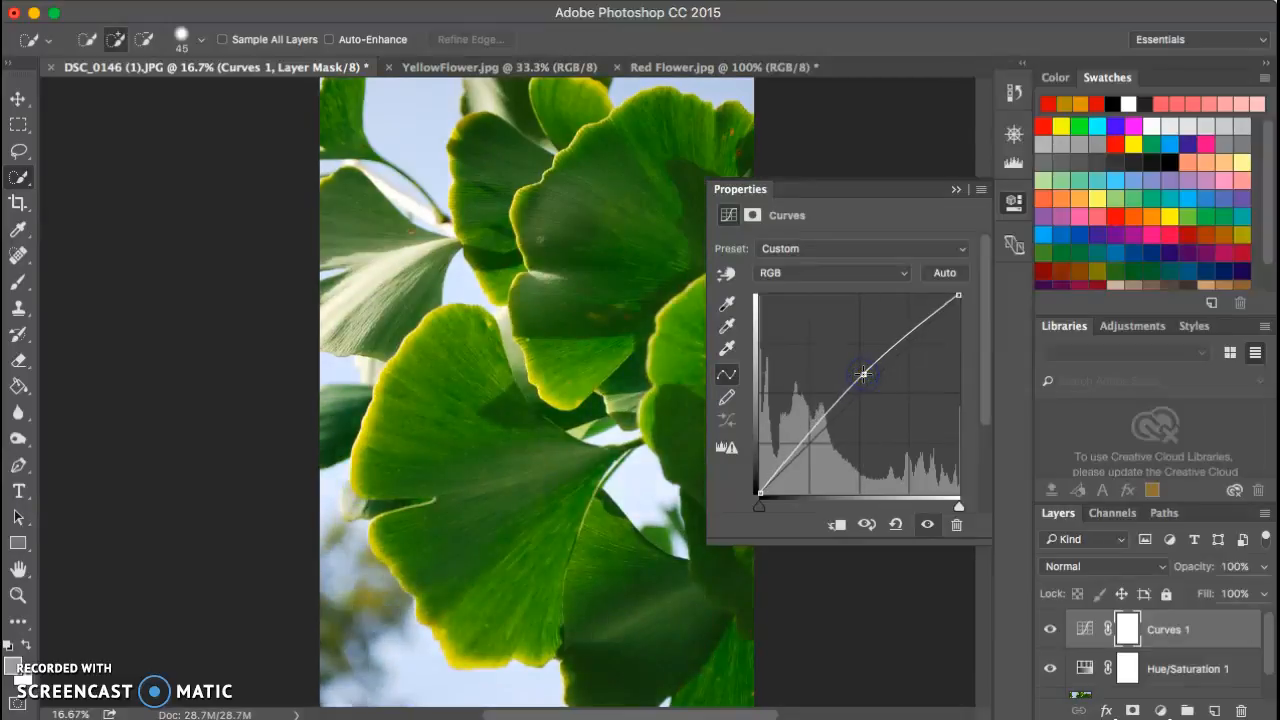
left_click_drag(862, 376, 862, 370)
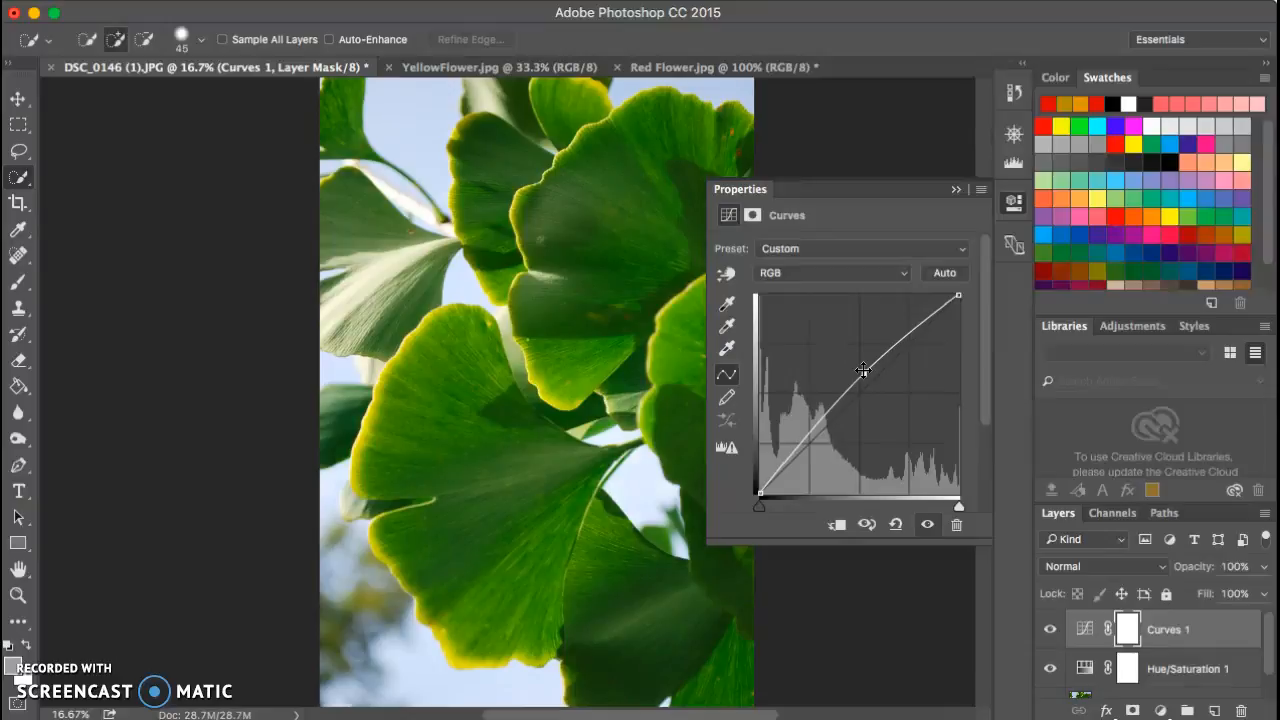